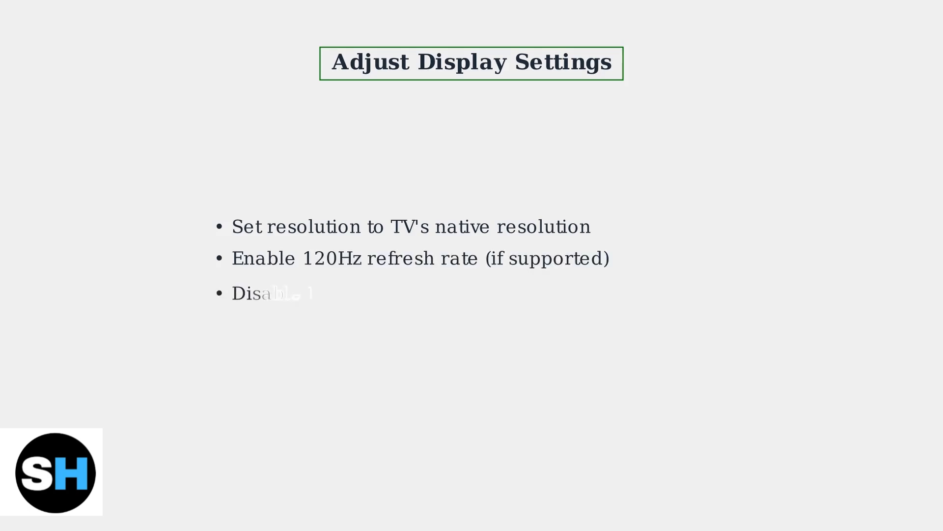
Step: Advance from the Adjust Display Settings slide to the 'Reset Console (Last Resort)' slide
{"action": "key", "text": "Right"}
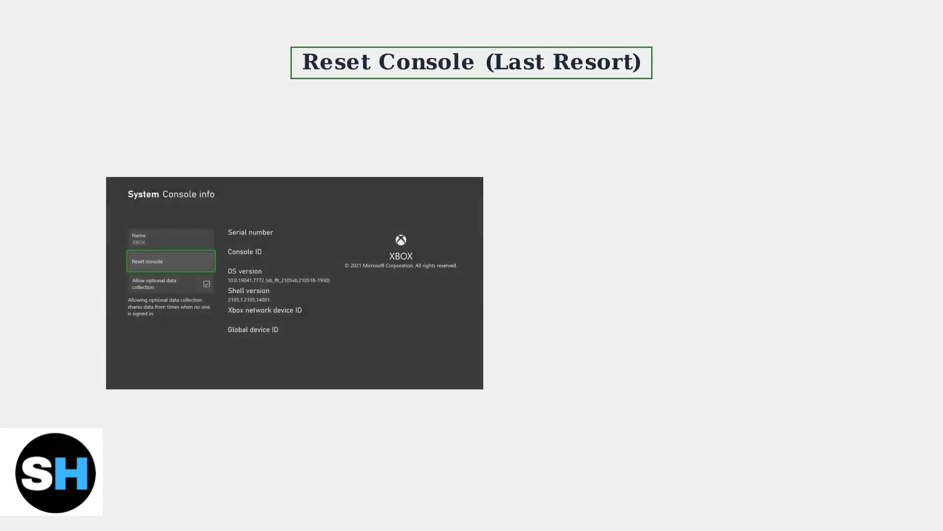